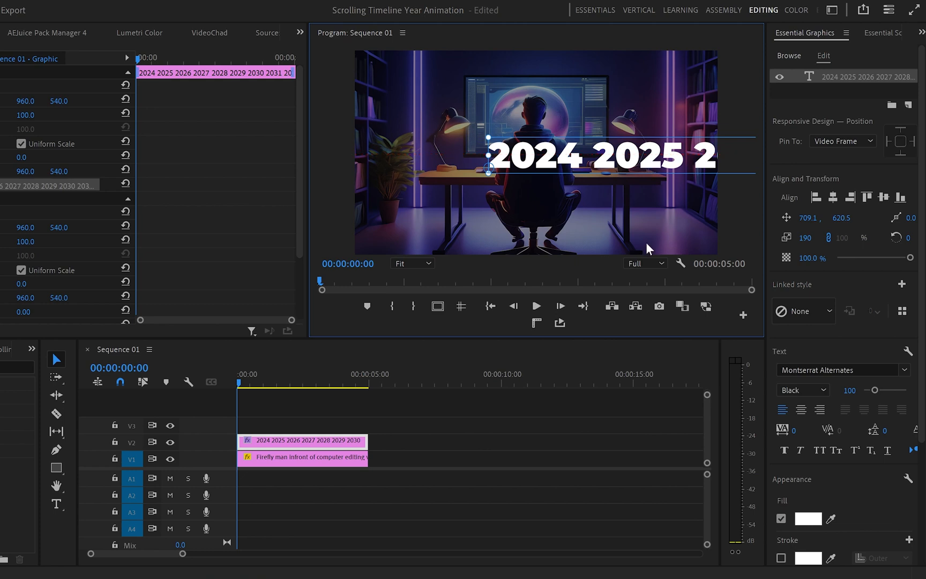
{"action": "mouse_move", "coordinate": [535, 349]}
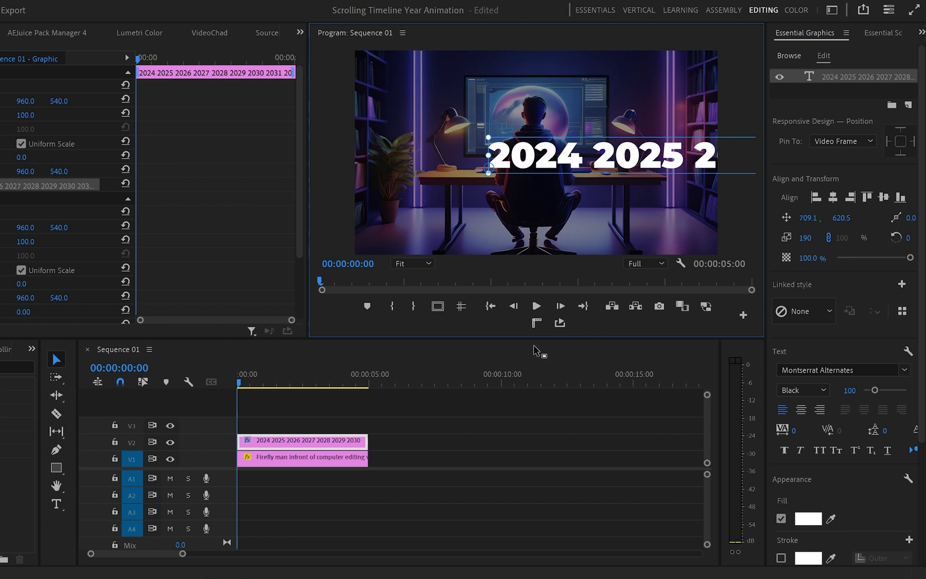
{"action": "mouse_move", "coordinate": [532, 404]}
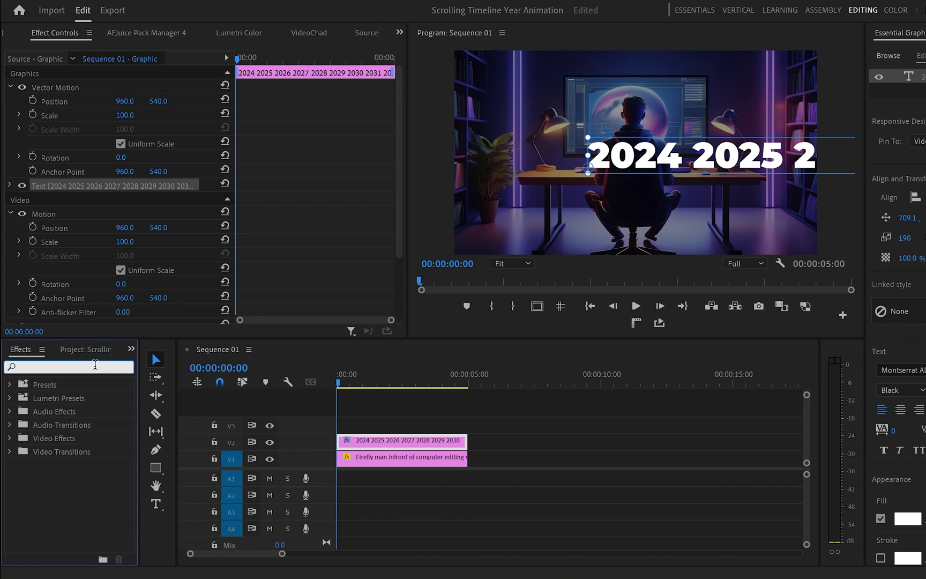
Search the Effects panel for 'gaus' and apply Gaussian Blur to the year text clip
{"action": "type", "text": "gaus"}
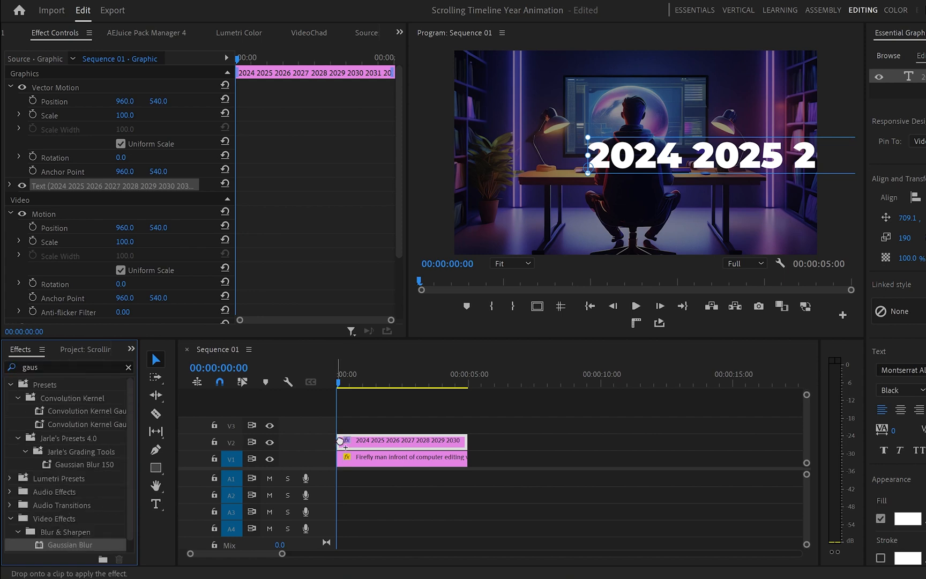
{"action": "scroll", "scroll_direction": "down", "scroll_amount": 3}
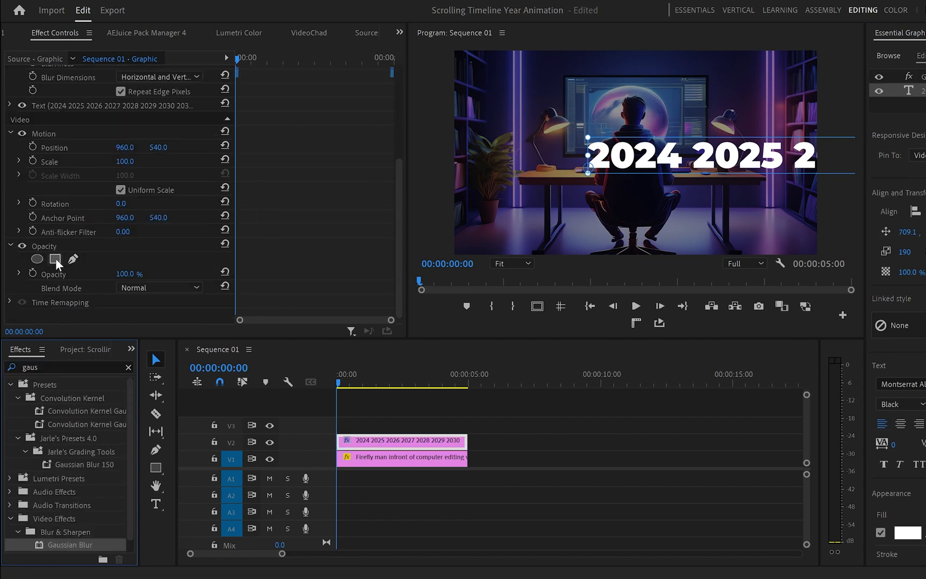
Add a rectangle opacity mask so only the centre year '2024' shows
{"action": "left_click", "coordinate": [55, 259]}
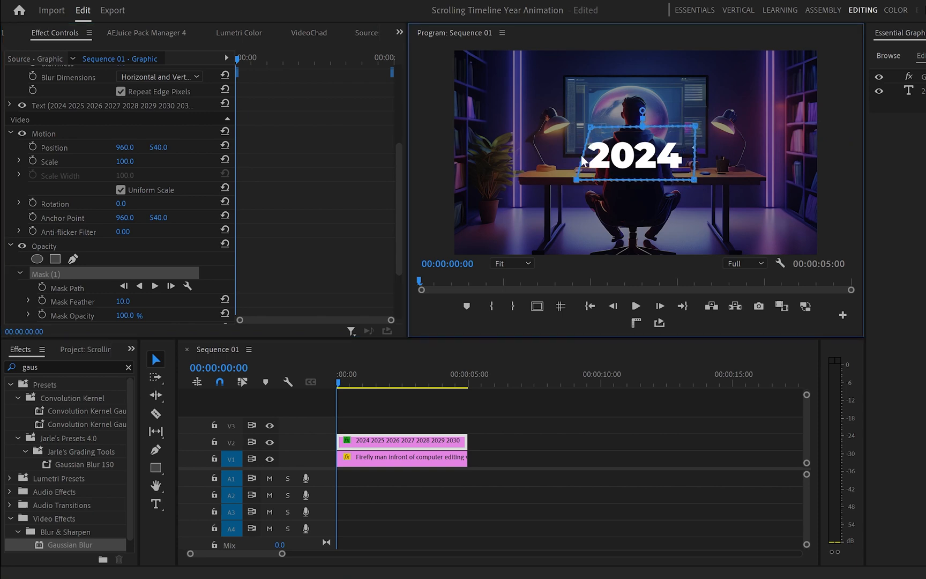
{"action": "scroll", "scroll_direction": "down", "scroll_amount": 3}
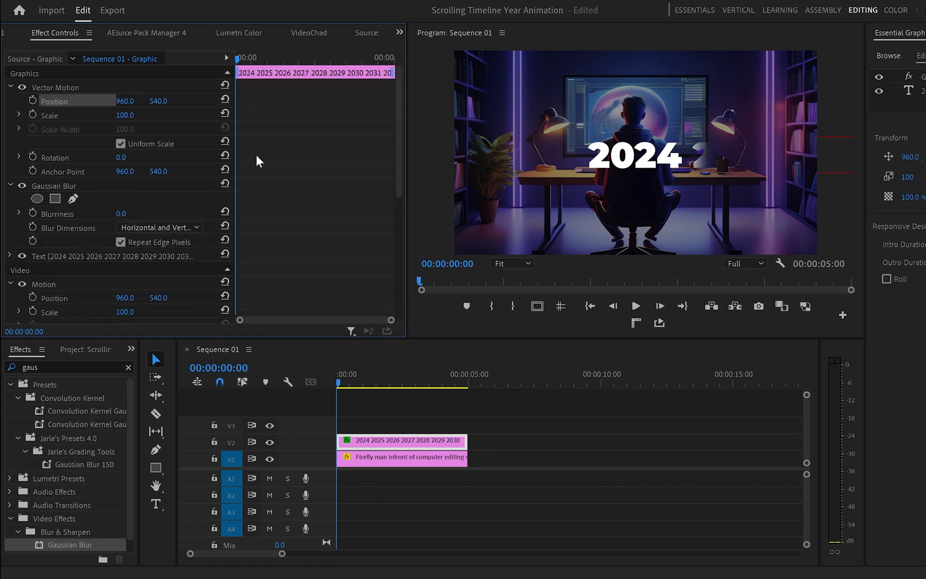
{"action": "mouse_move", "coordinate": [118, 139]}
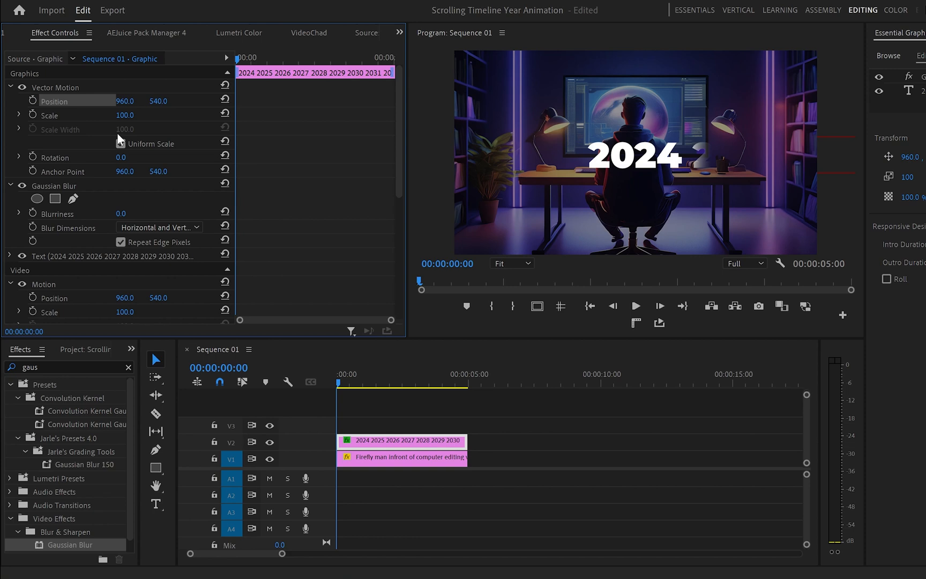
Keyframe the text Position scrolling to '2040' and set the keyframes to Ease In and Ease Out
{"action": "left_click", "coordinate": [33, 100]}
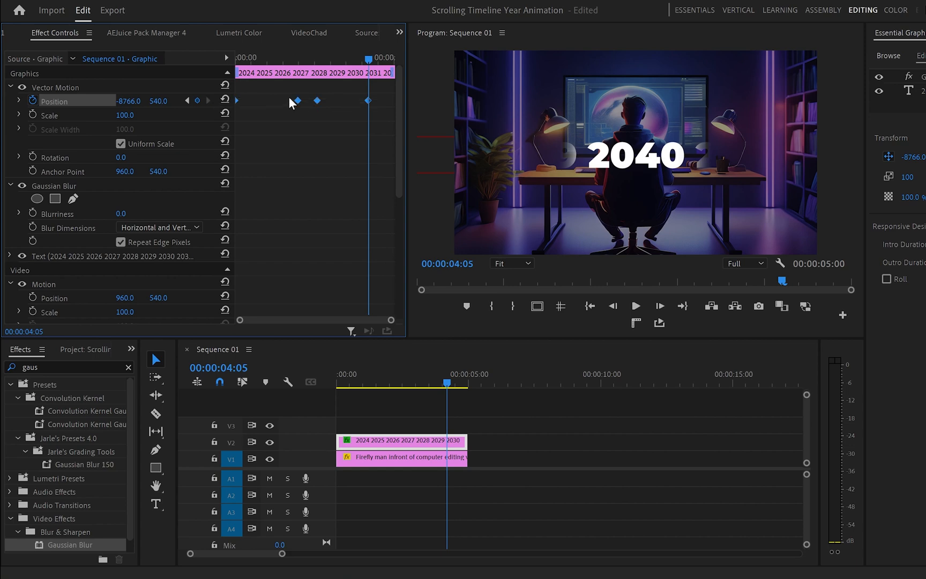
{"action": "right_click", "coordinate": [298, 100]}
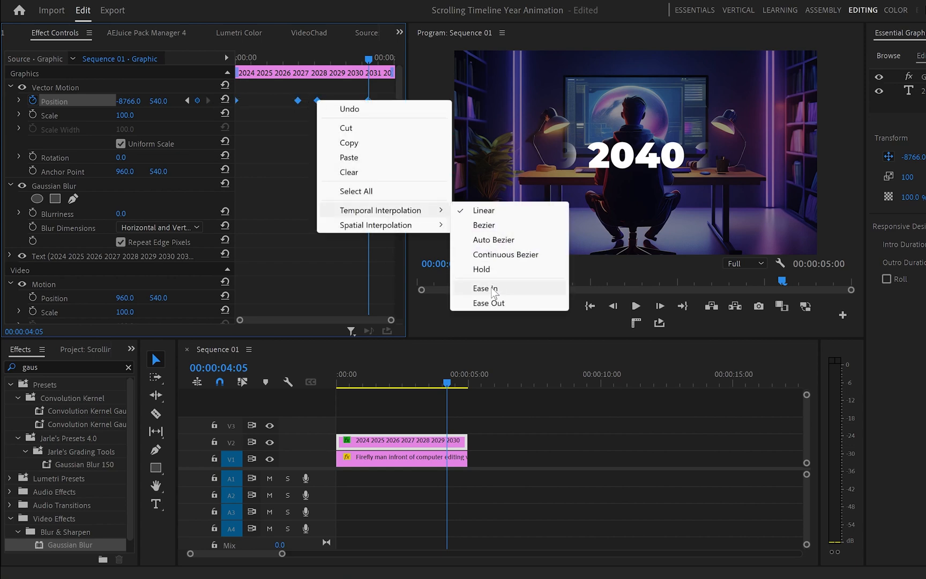
{"action": "left_click", "coordinate": [483, 225]}
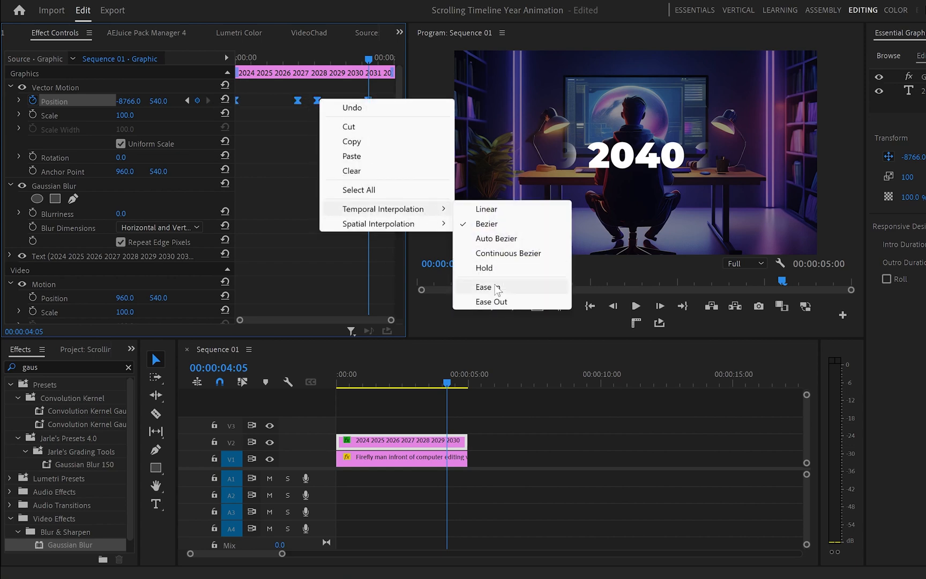
{"action": "left_click", "coordinate": [482, 287]}
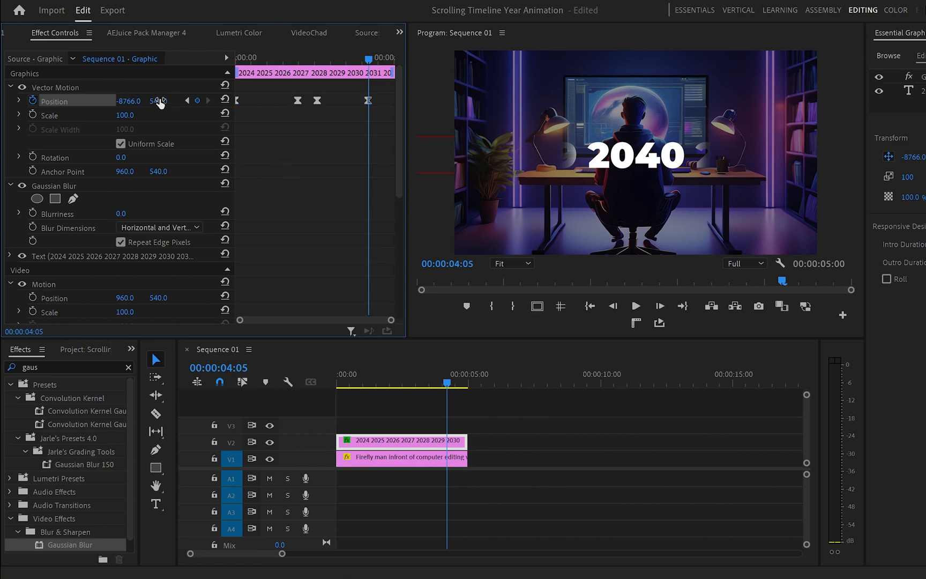
Expand Position to show its velocity graph and enable the Blurriness stopwatch at 00:00:01:00
{"action": "left_click", "coordinate": [19, 100]}
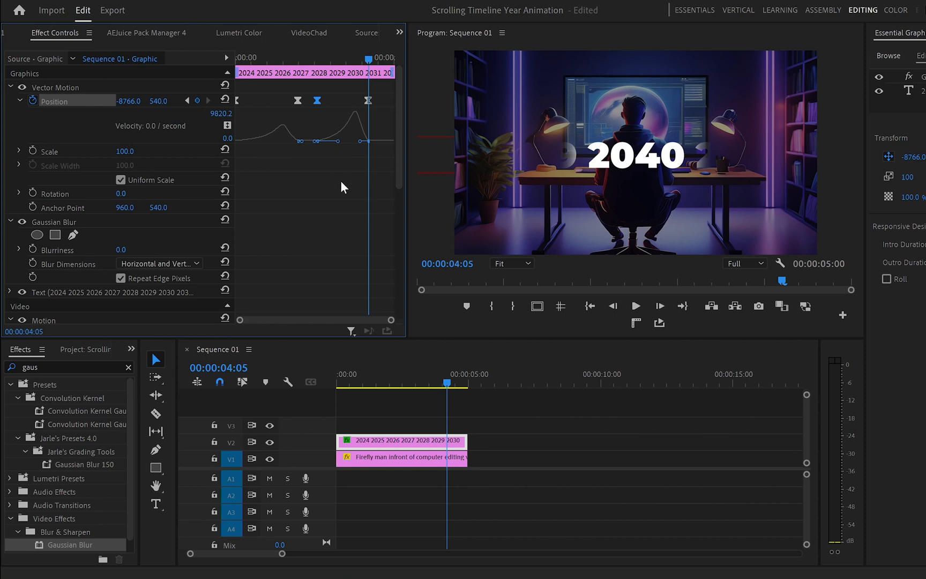
{"action": "left_click", "coordinate": [337, 382]}
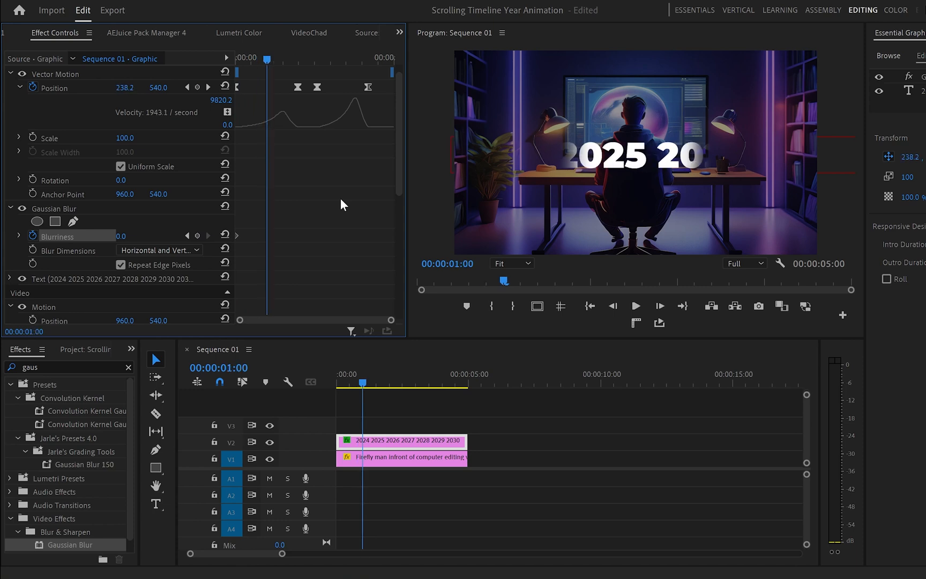
Set Blurriness to 100 at 1s with Horizontal blur dimensions, then 0 at 2s
{"action": "double_click", "coordinate": [124, 236]}
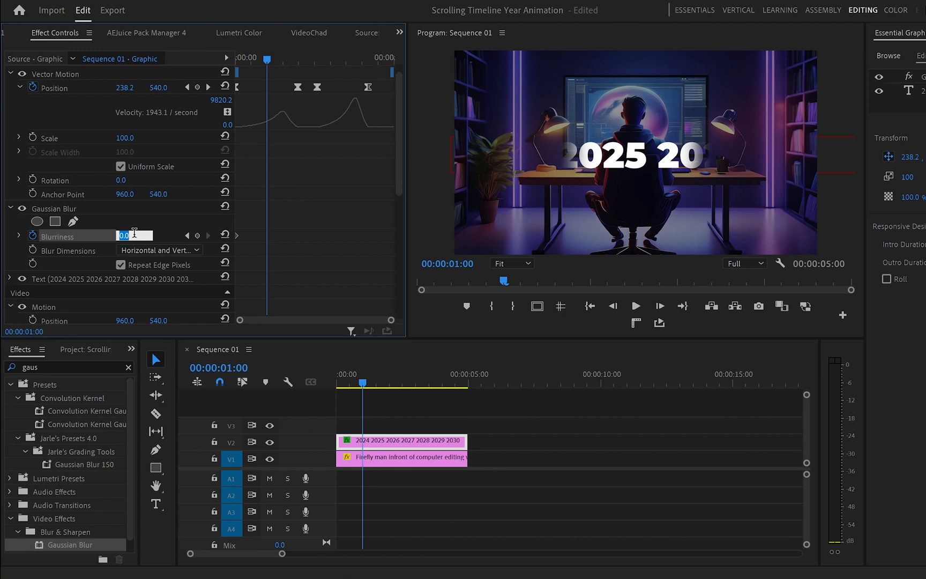
{"action": "type", "text": "100"}
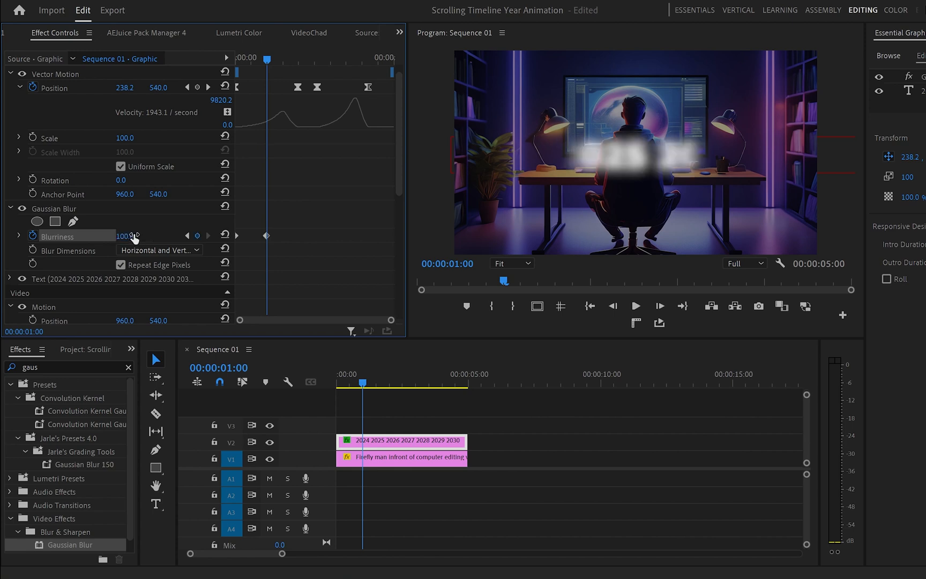
{"action": "left_click", "coordinate": [158, 250]}
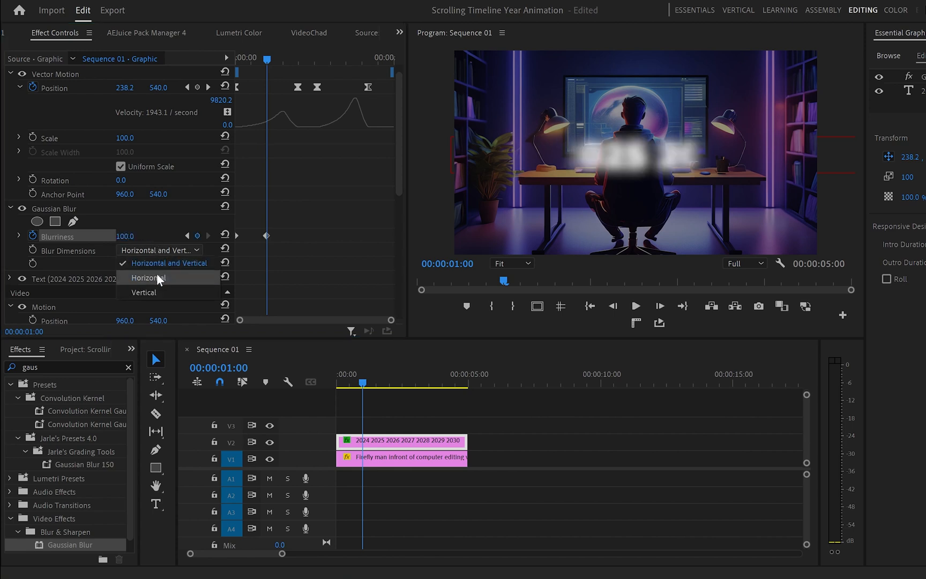
{"action": "left_click", "coordinate": [149, 278]}
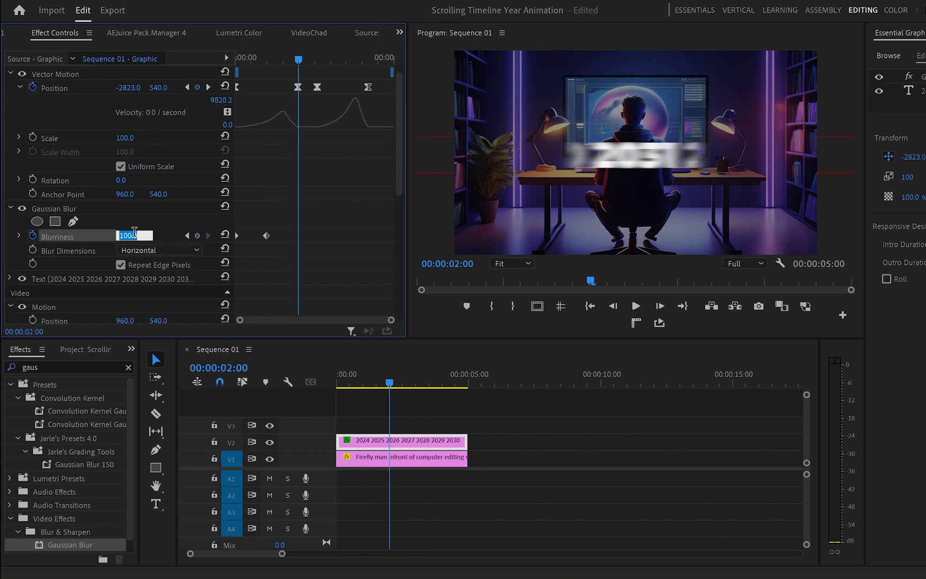
{"action": "type", "text": "0"}
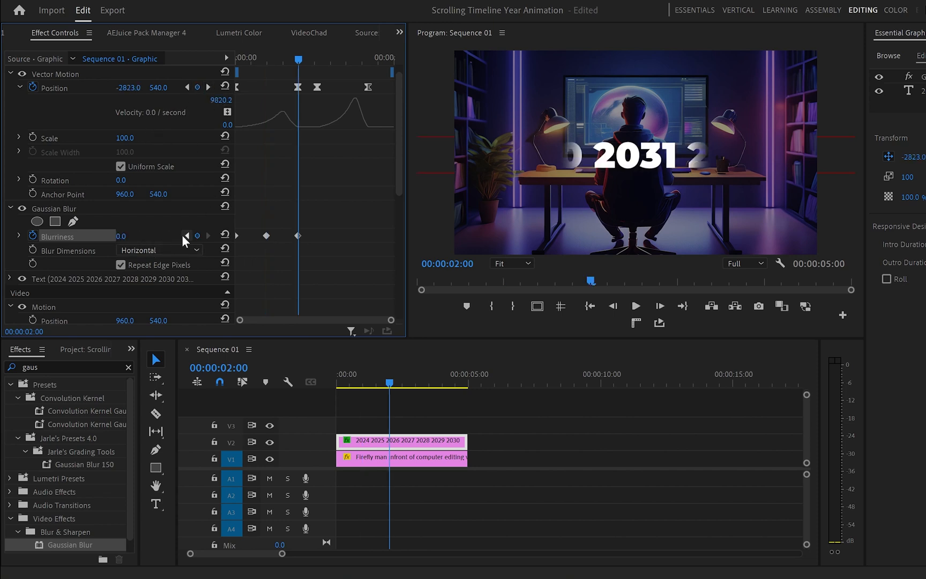